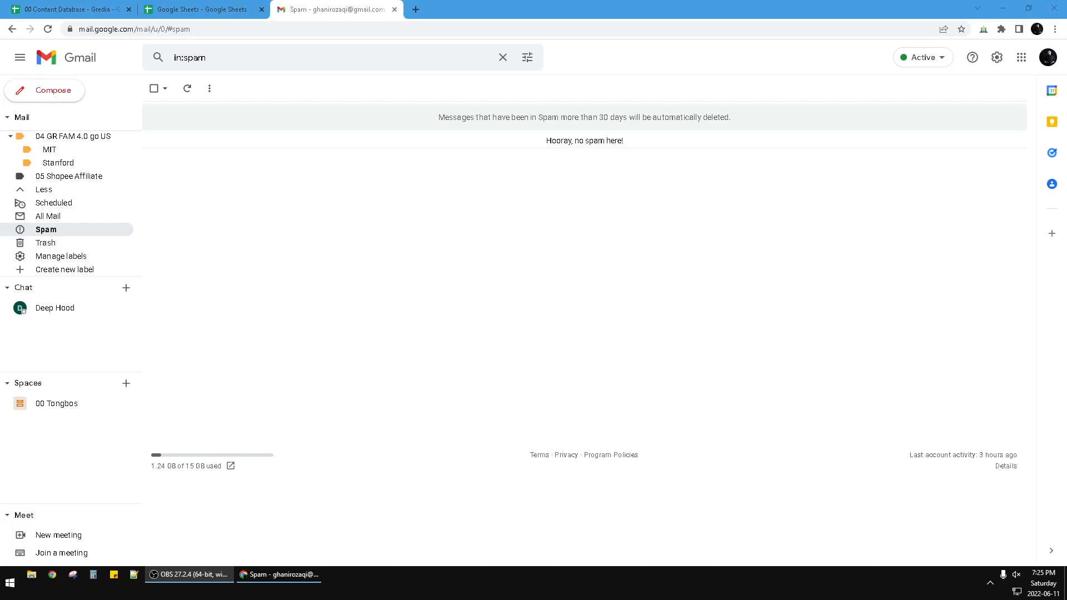
mouse_move(621, 252)
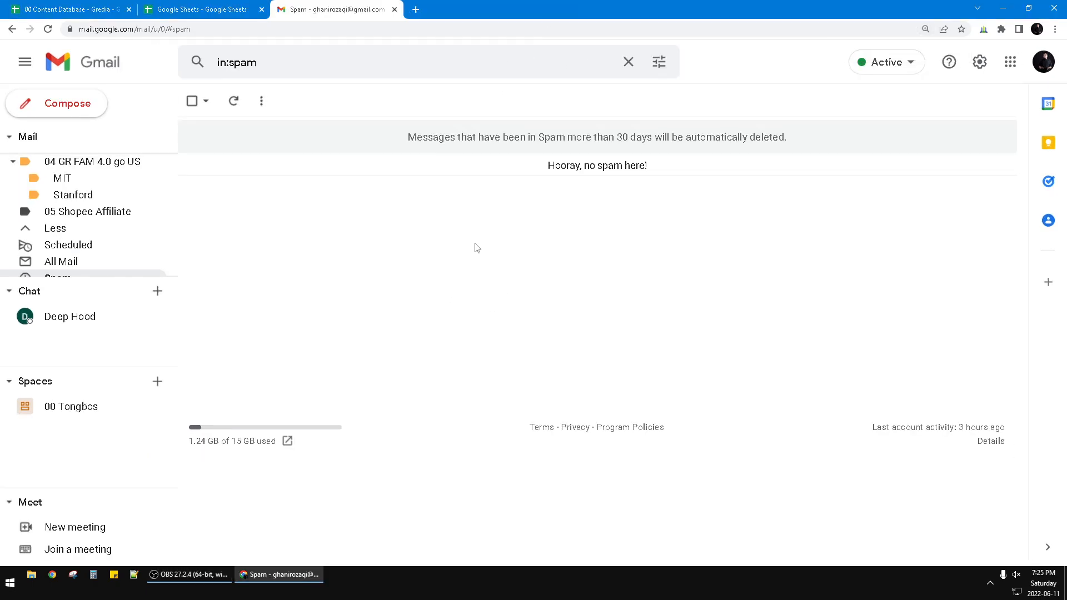
mouse_move(306, 258)
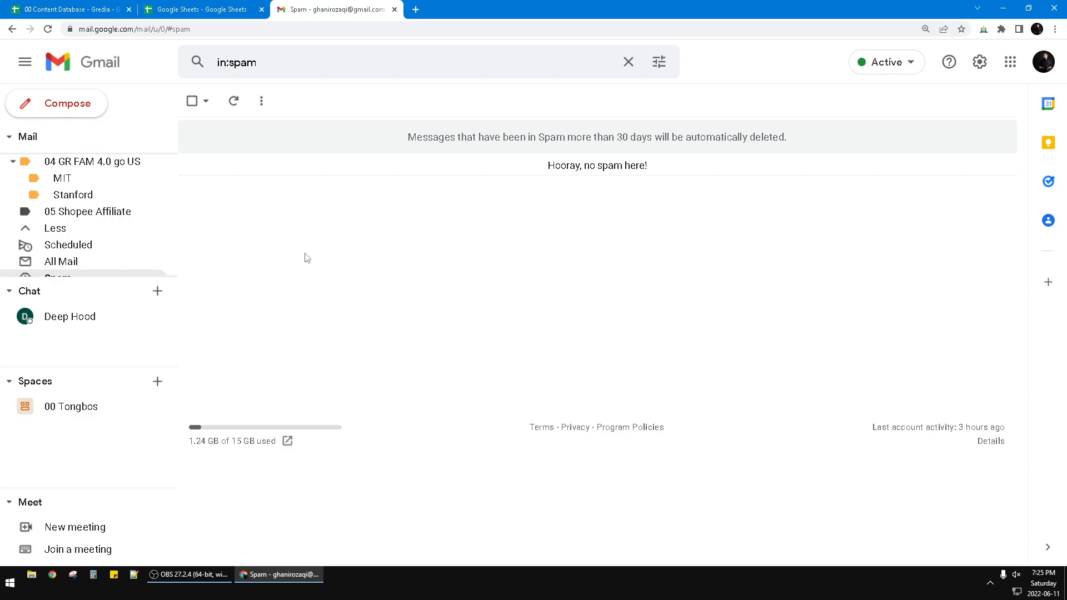
mouse_move(387, 268)
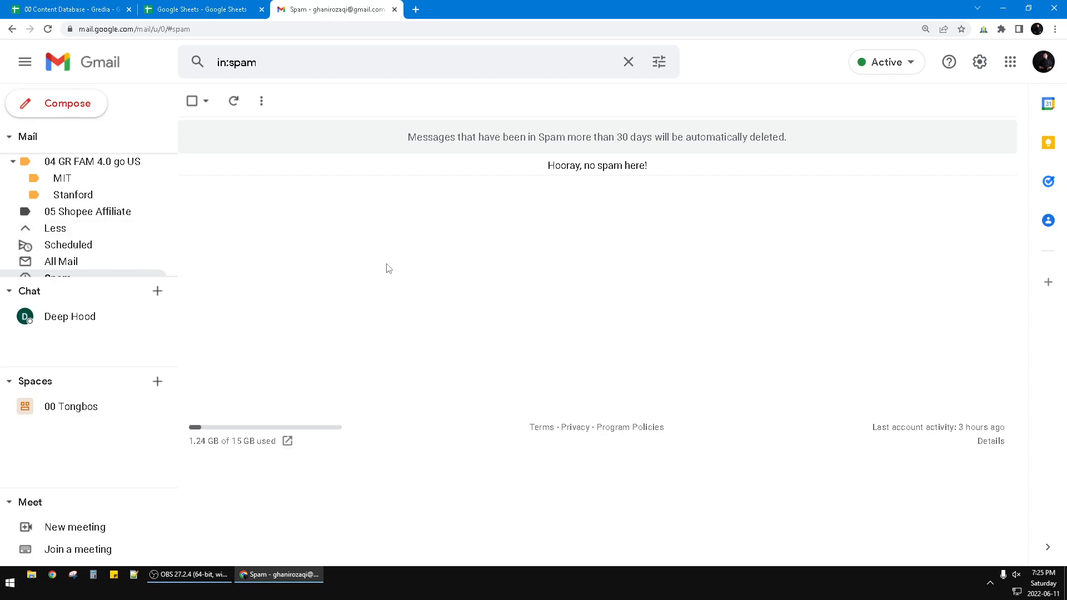
mouse_move(380, 262)
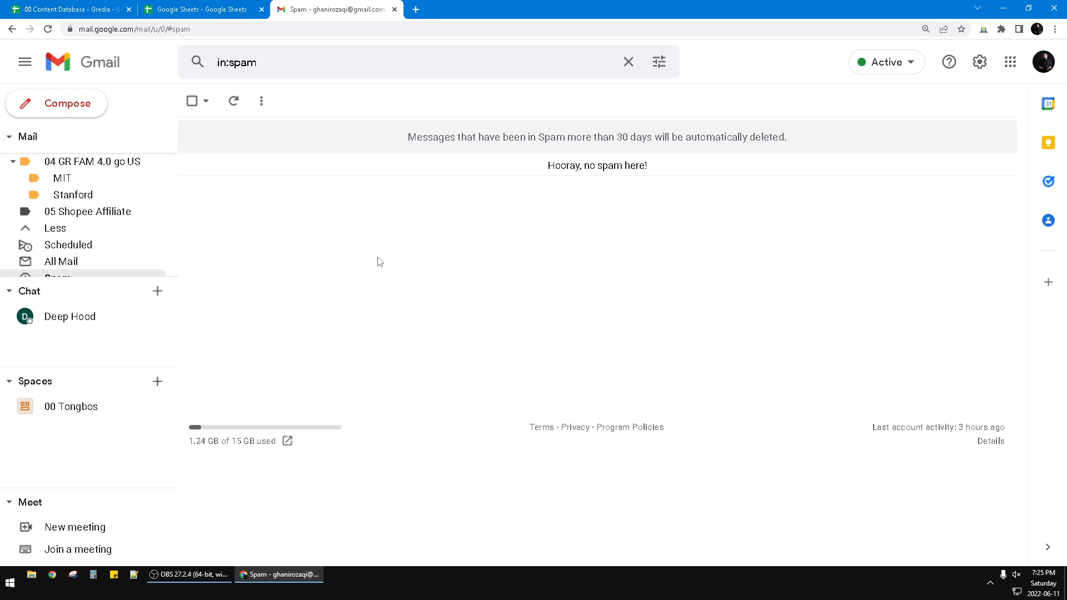
mouse_move(433, 235)
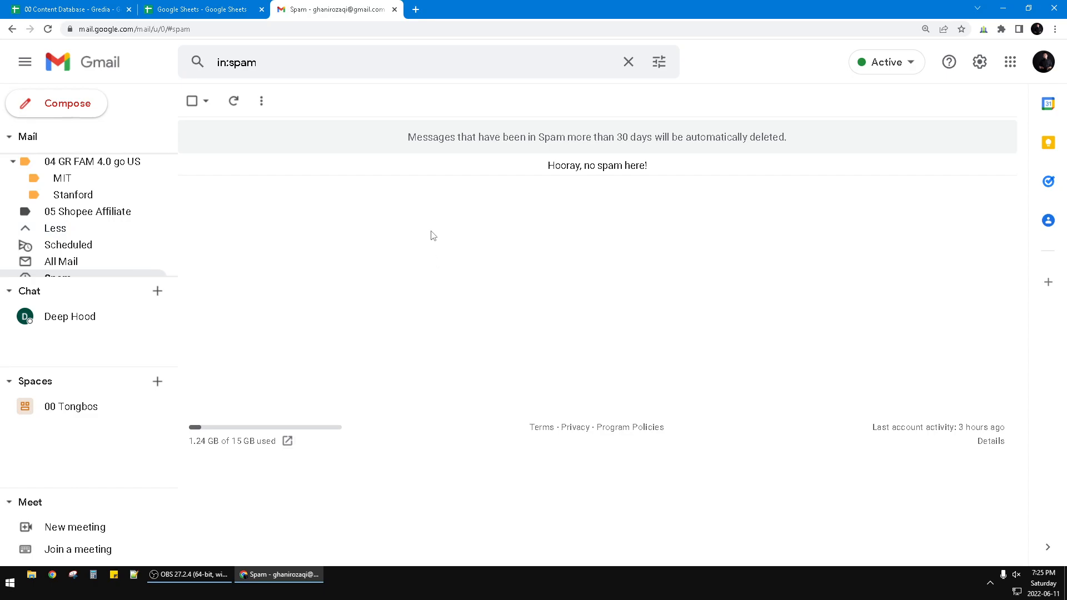
mouse_move(230, 220)
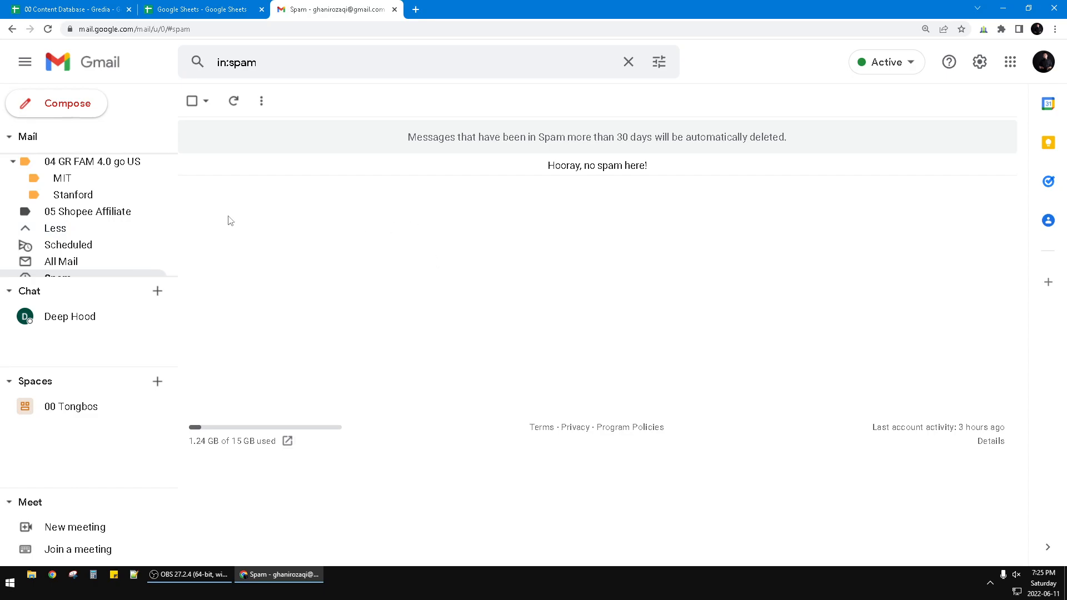
mouse_move(106, 216)
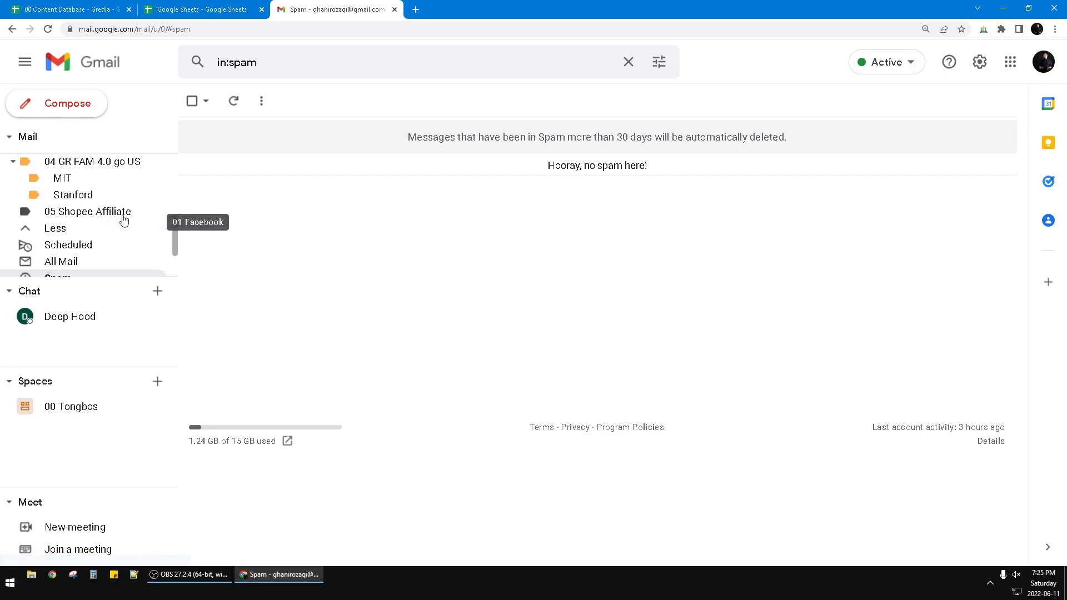
mouse_move(43, 301)
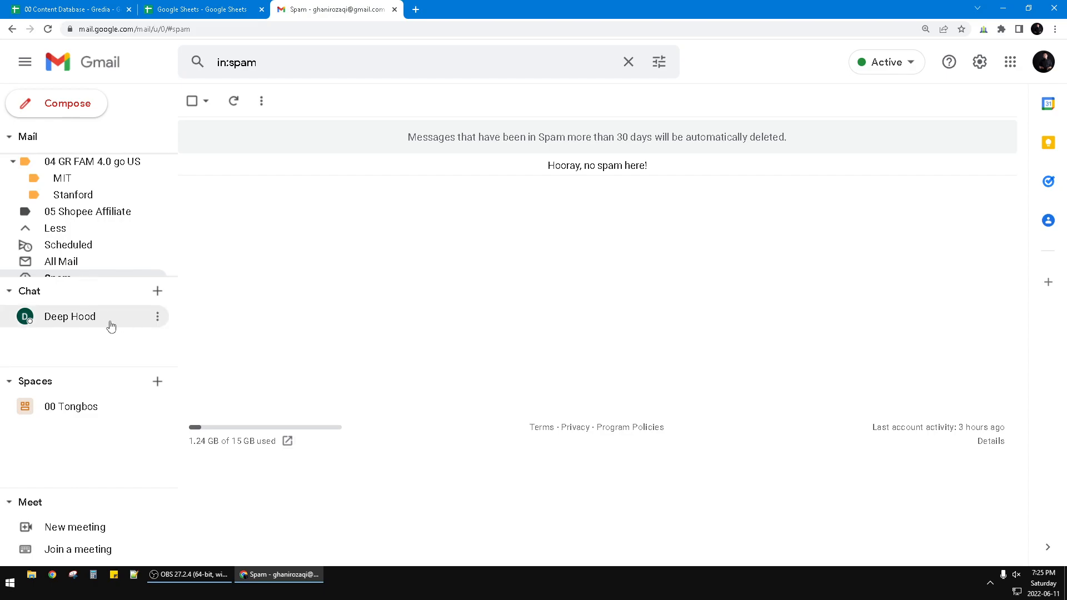
Open the chat with the contact and post a video meeting invitation link.
left_click(69, 316)
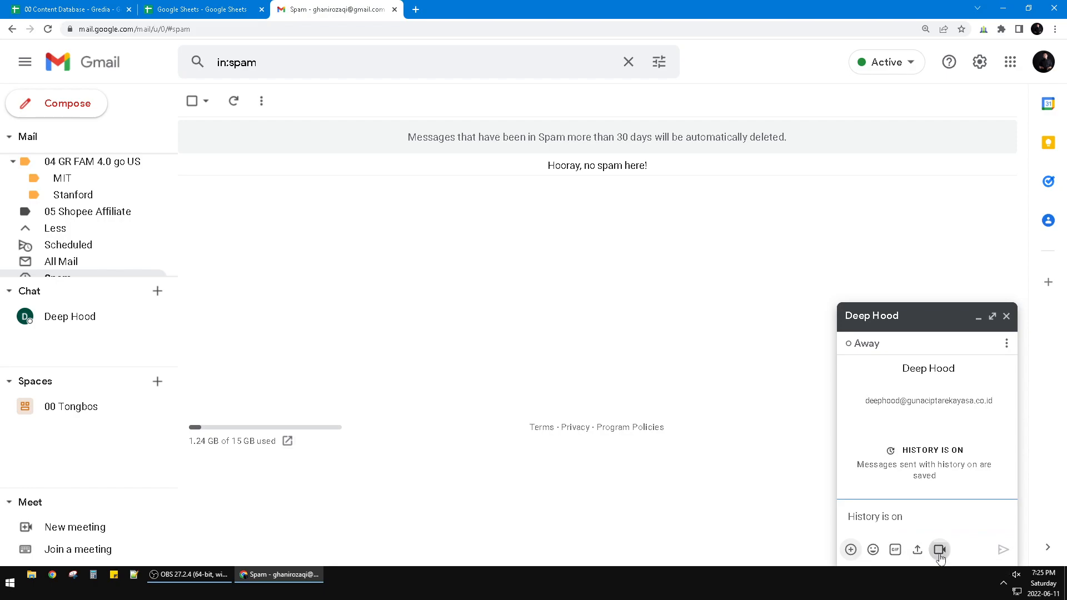
left_click(939, 549)
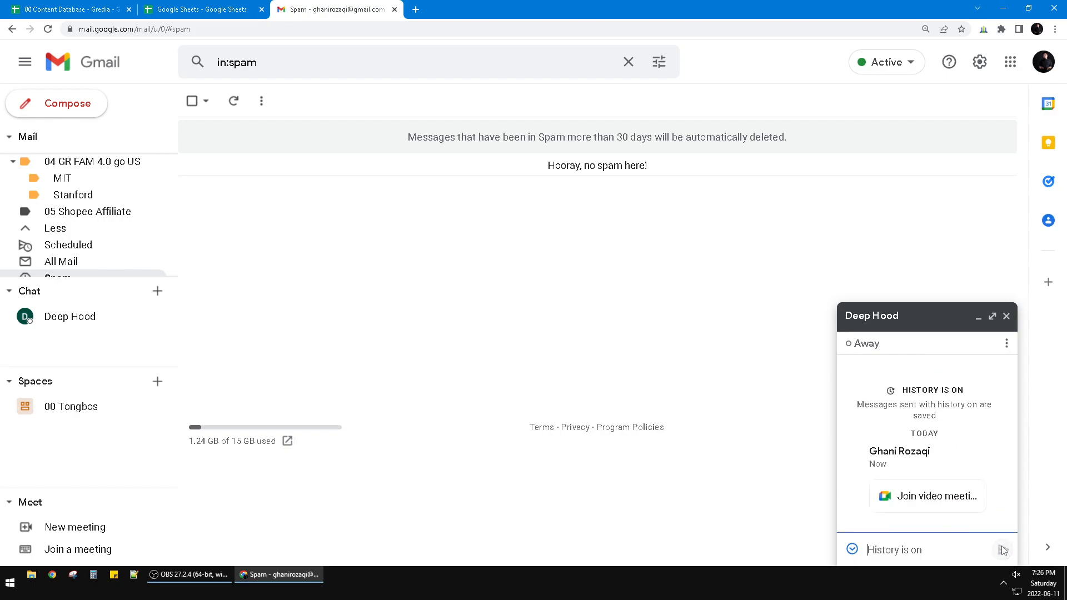
mouse_move(927, 497)
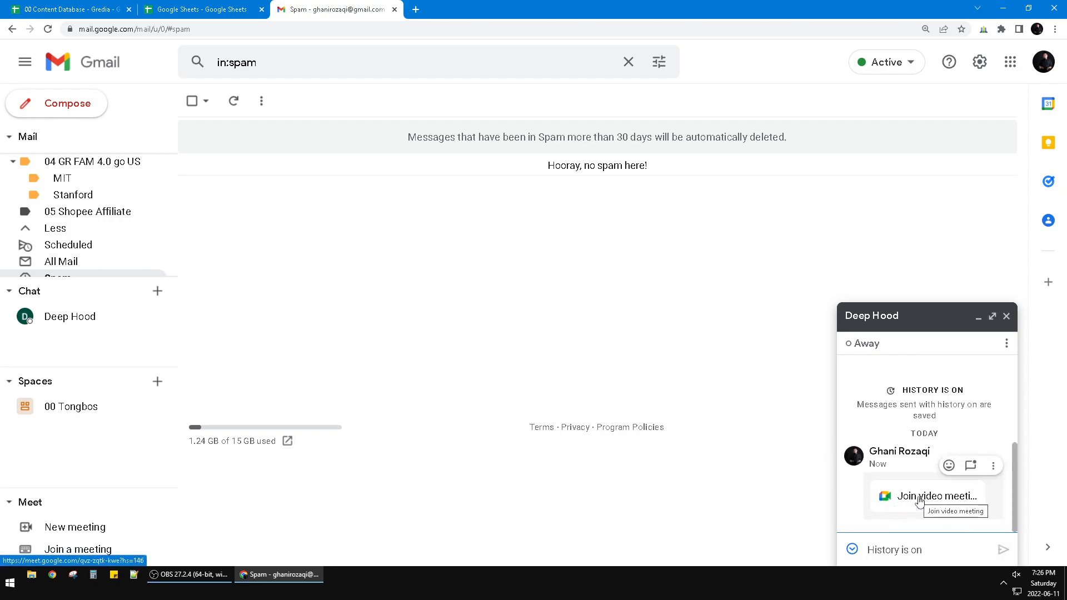
Open the chat's Join video meeting link and turn off the camera on the preview.
left_click(937, 495)
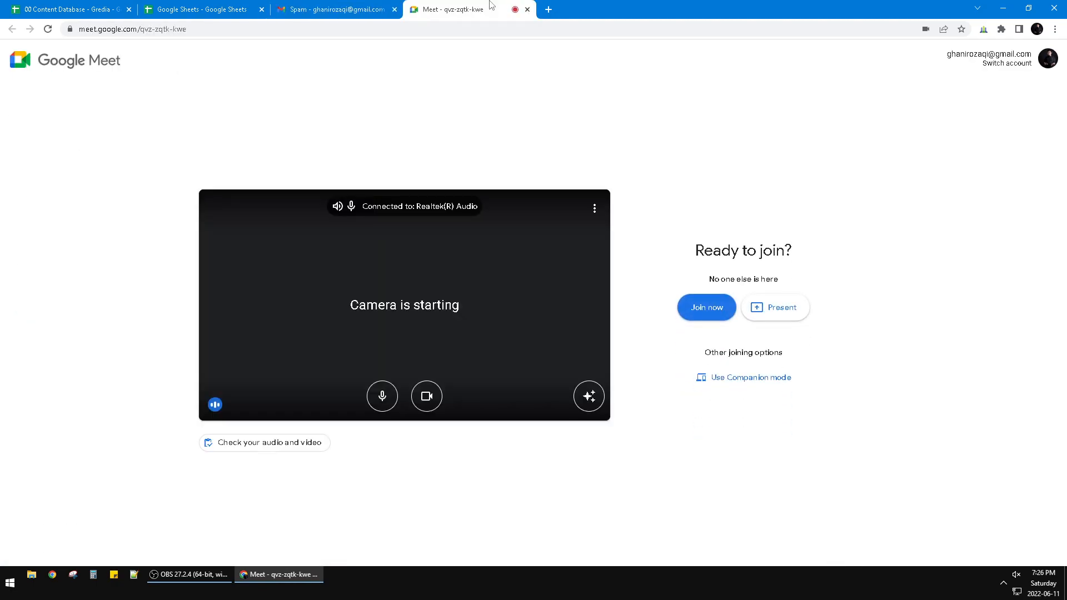
mouse_move(382, 396)
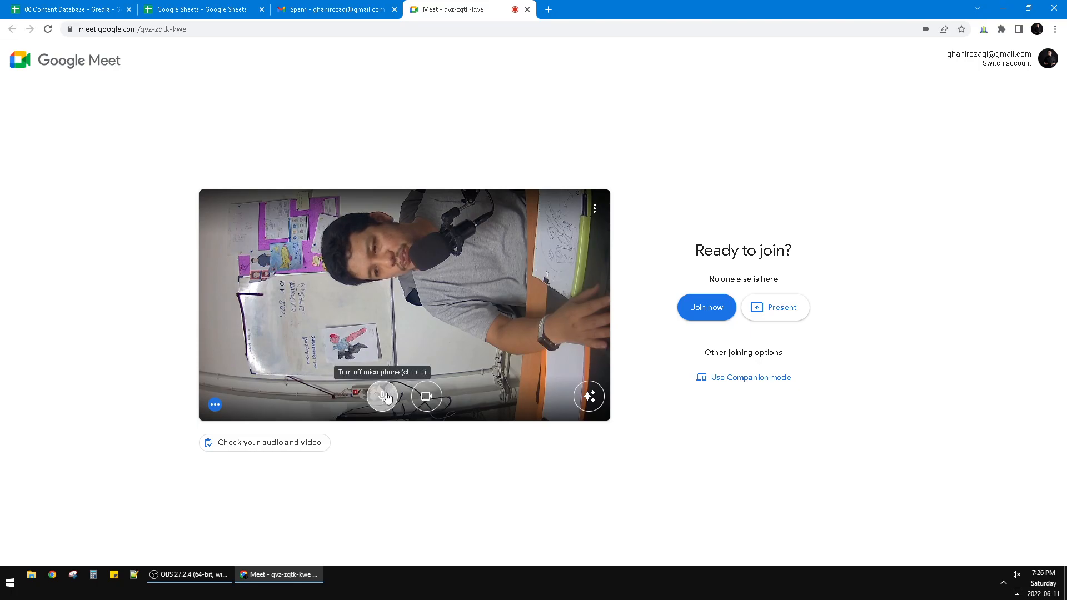
left_click(426, 396)
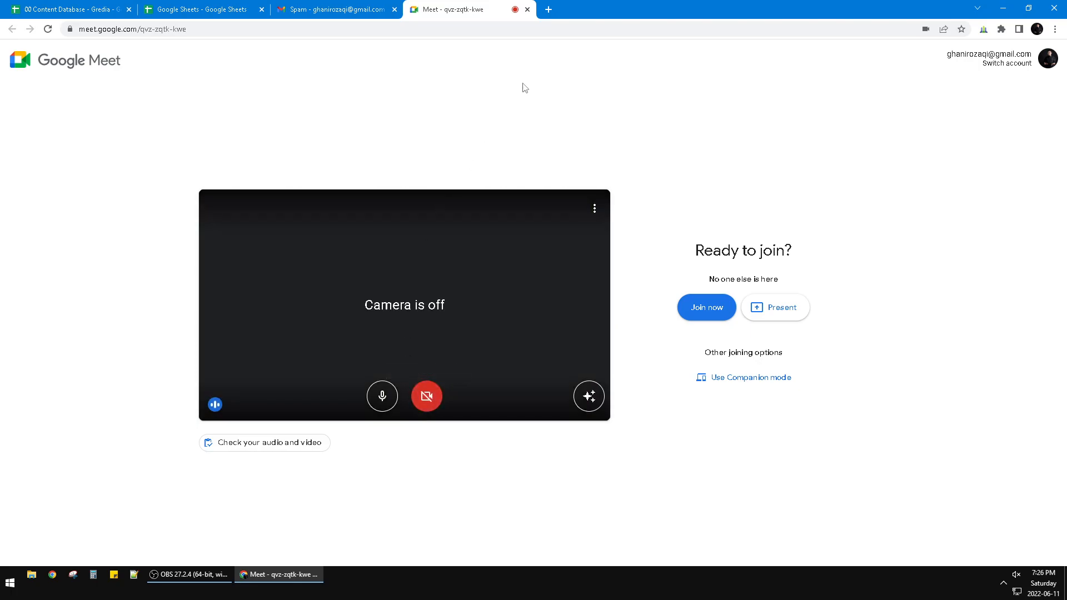
mouse_move(343, 4)
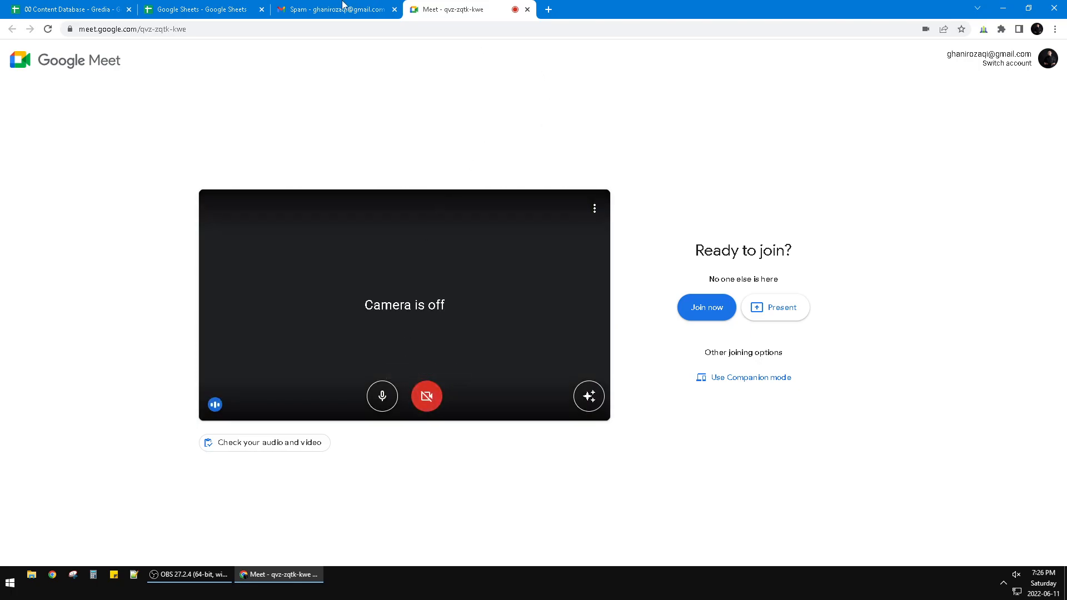
mouse_move(333, 9)
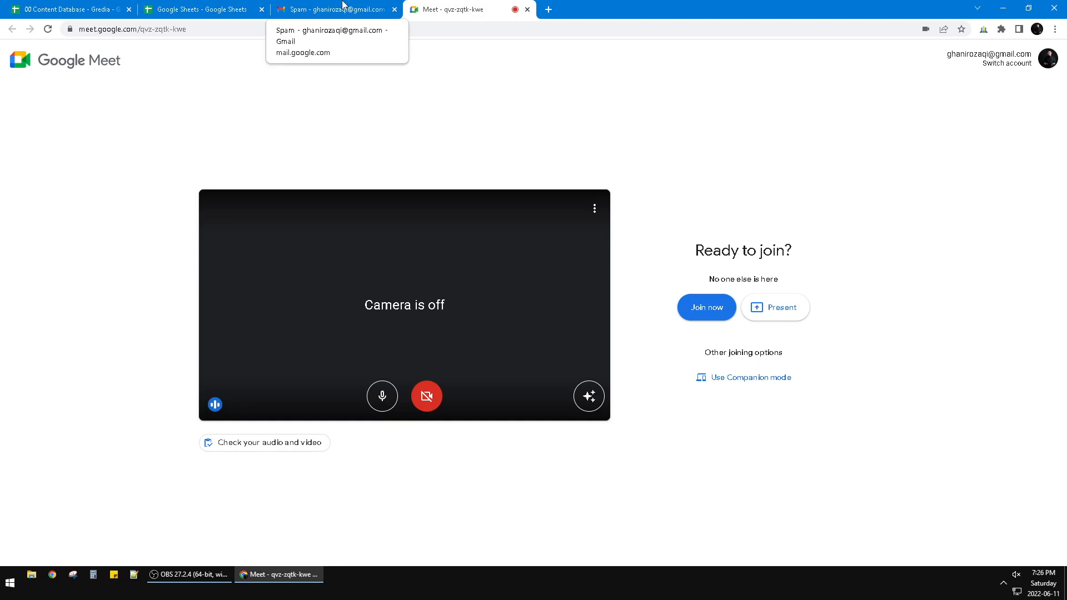
mouse_move(404, 42)
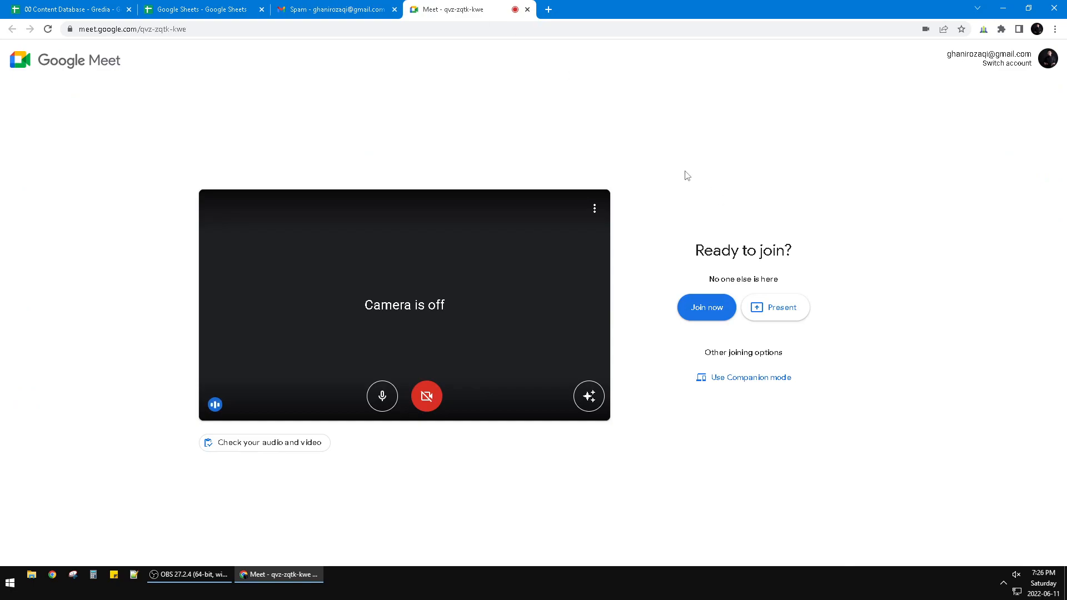
mouse_move(928, 144)
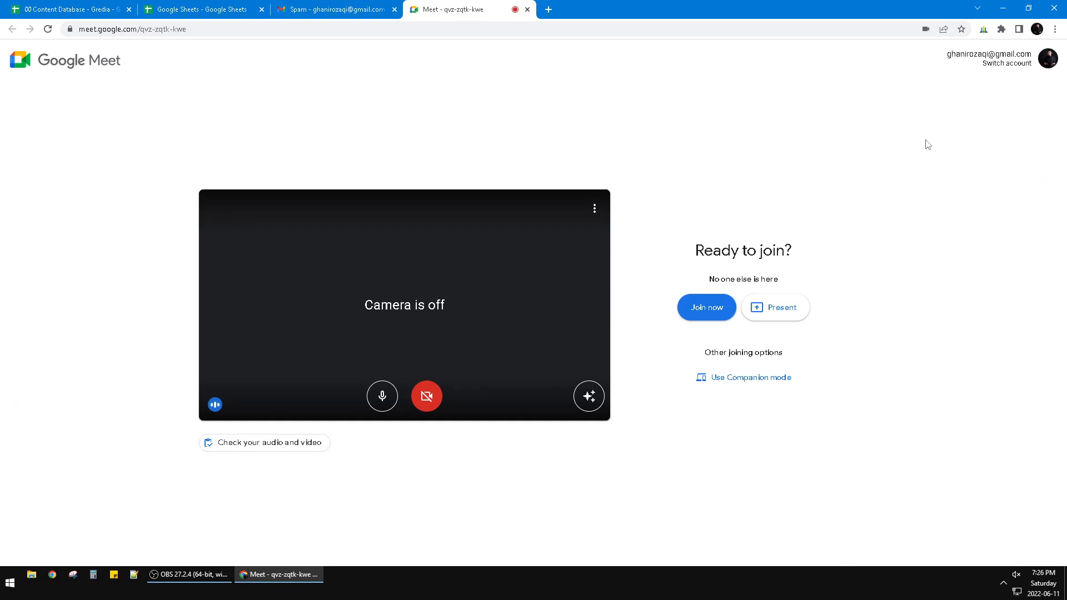